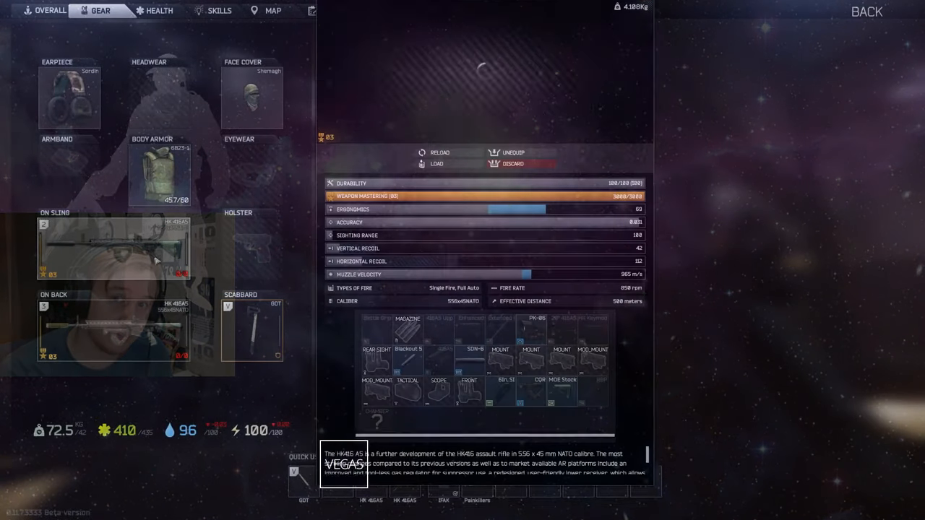
# Inspect the HK 416A5 rifle to show its stats and attachment slots.
pyautogui.click(474, 361)
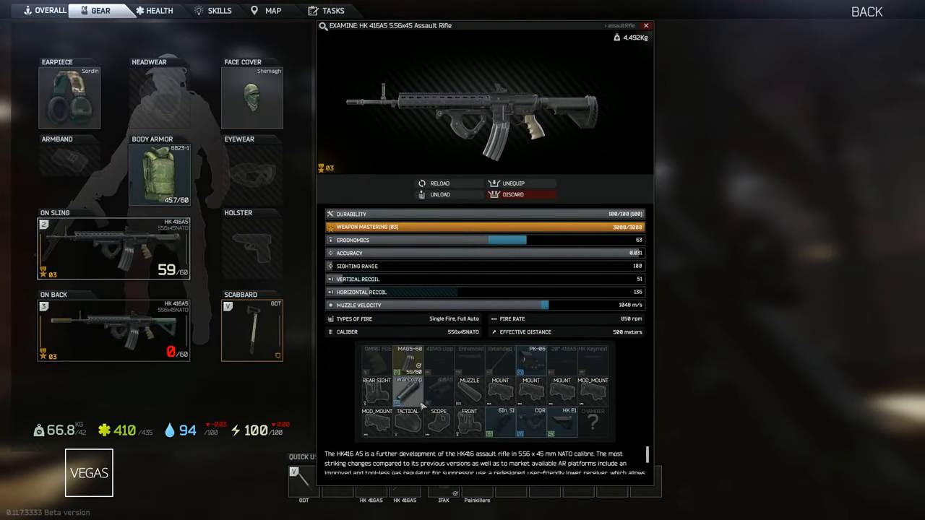
# Return to the raid, then bring up the inventory showing rig, pockets and backpack.
pyautogui.click(408, 390)
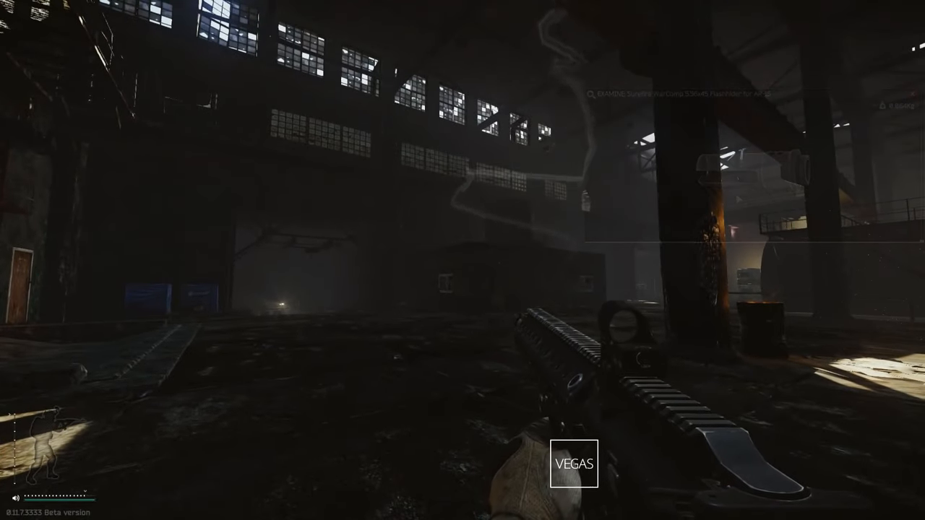
pyautogui.press('Tab')
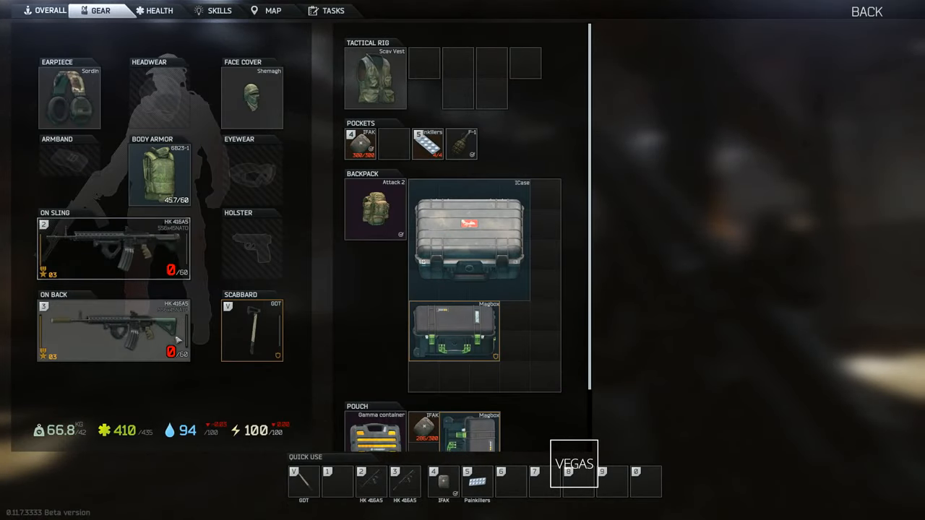
# Inspect the HK 416A5 rifle and its Noveske KX3 5.56x45 flash hider.
pyautogui.doubleClick(468, 240)
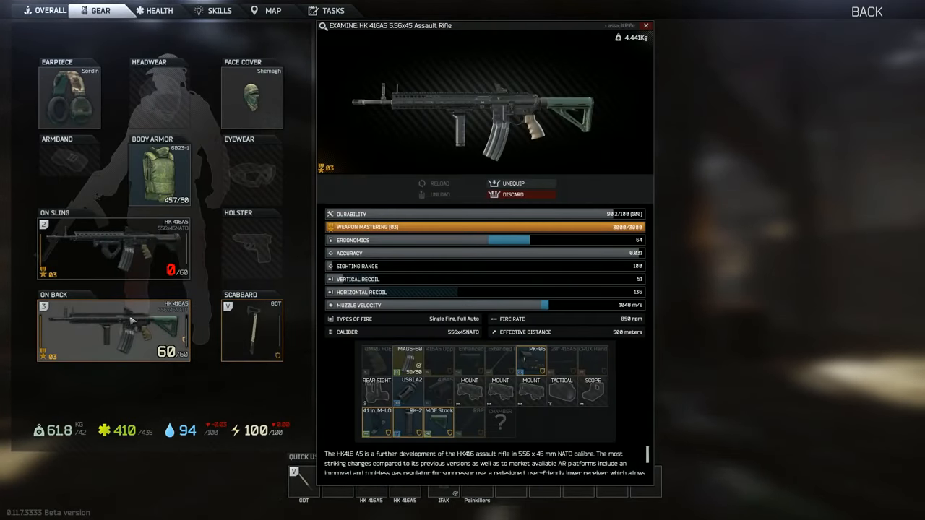
pyautogui.click(411, 364)
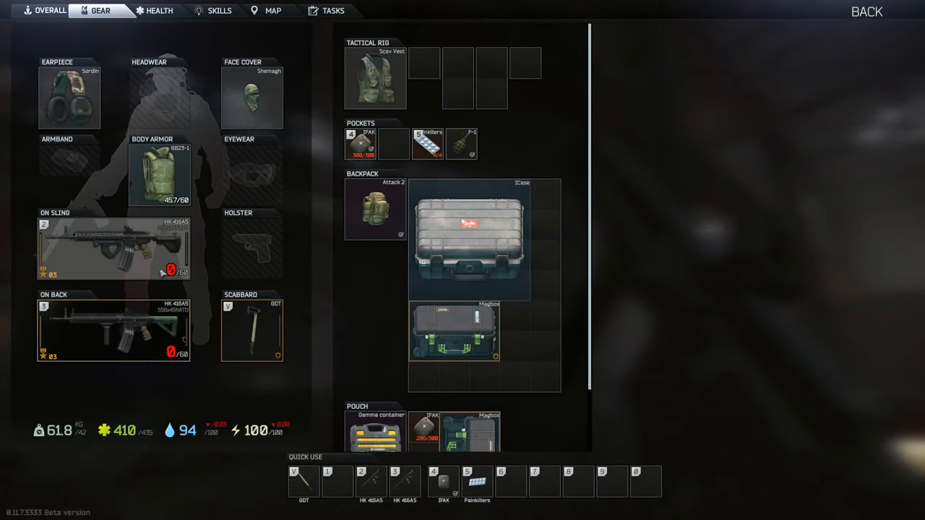
pyautogui.doubleClick(468, 240)
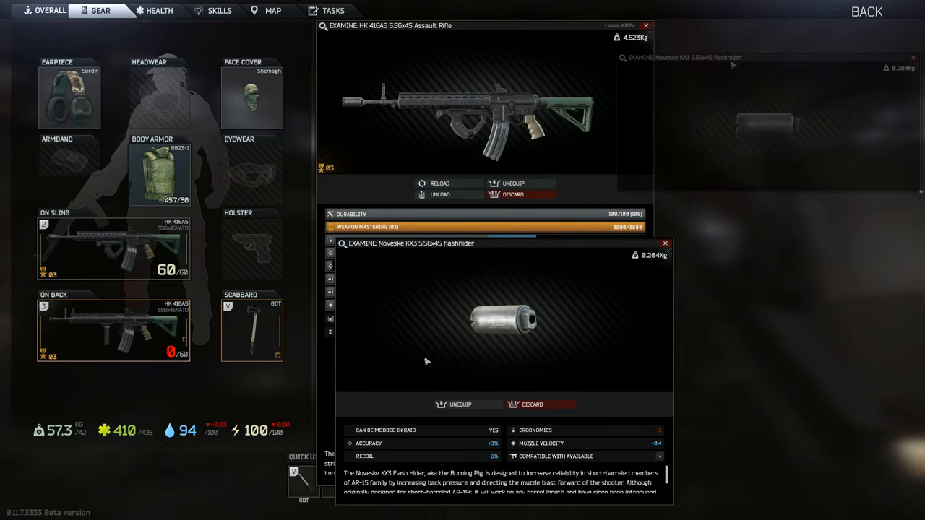
# Go back into the raid with the flash-hider rifle, then return to the inventory.
pyautogui.click(665, 243)
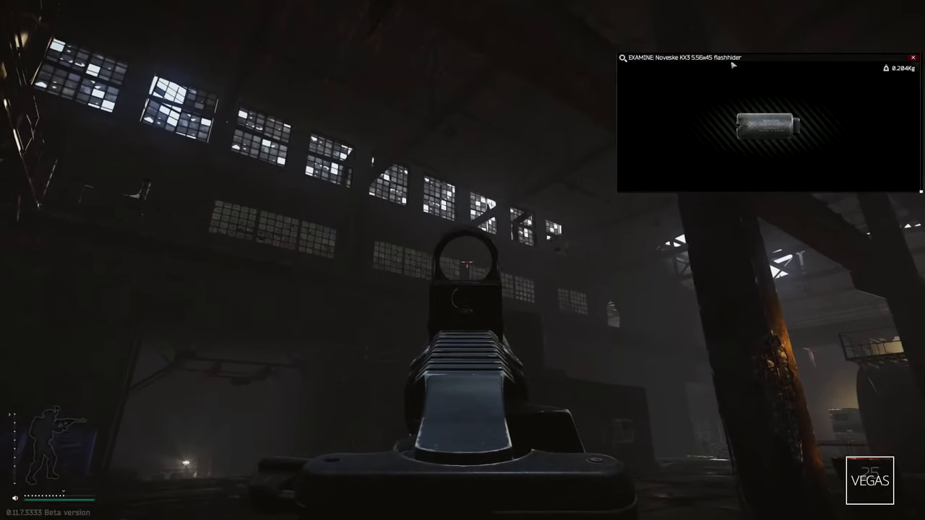
pyautogui.click(463, 303)
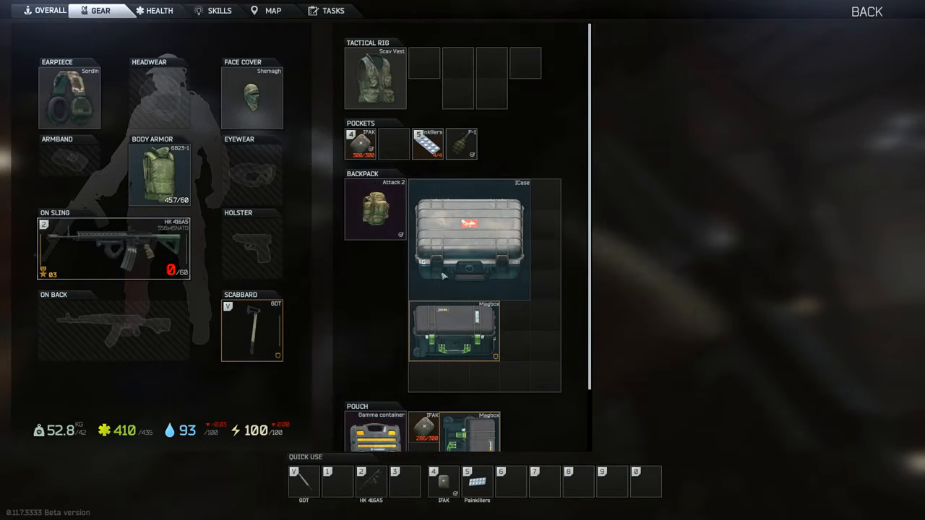
# Equip the rifle, enter the raid, then inspect the Vendetta VP-09 5.56x45 muzzle brake.
pyautogui.doubleClick(468, 239)
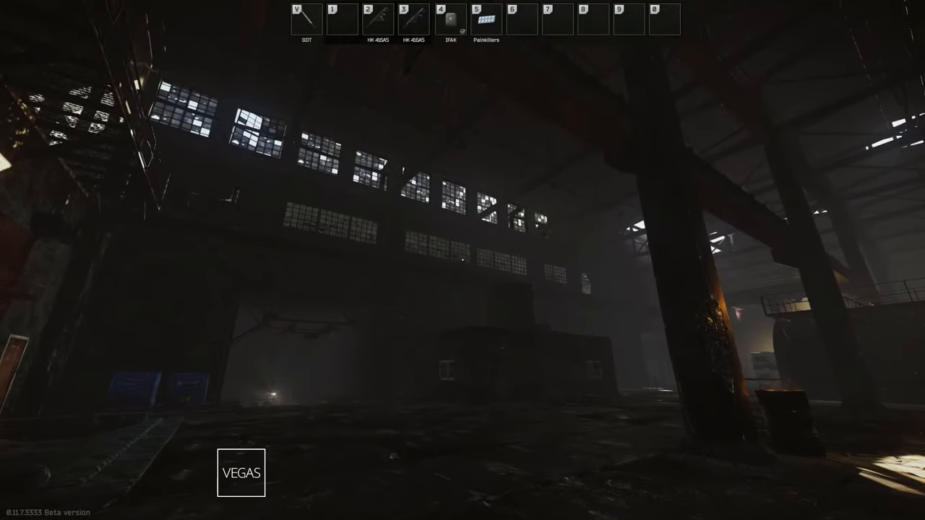
pyautogui.press('tab')
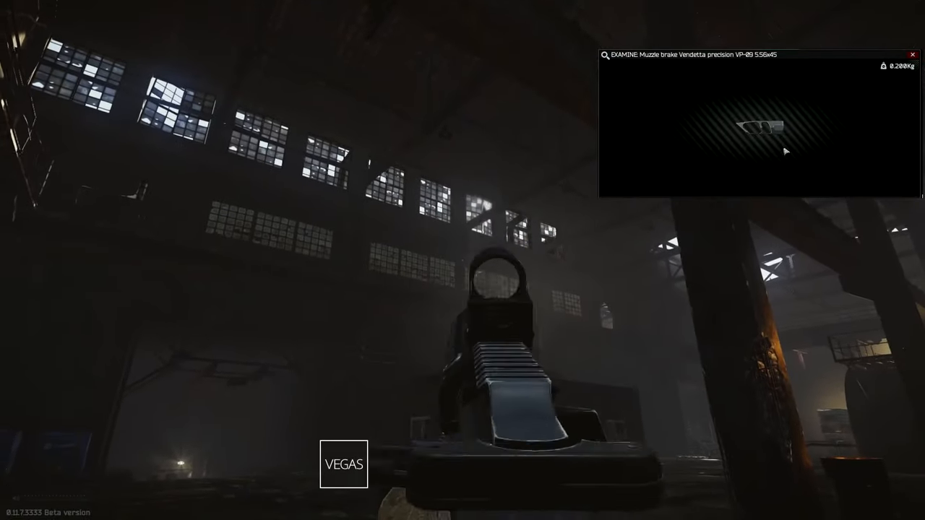
pyautogui.press('tab')
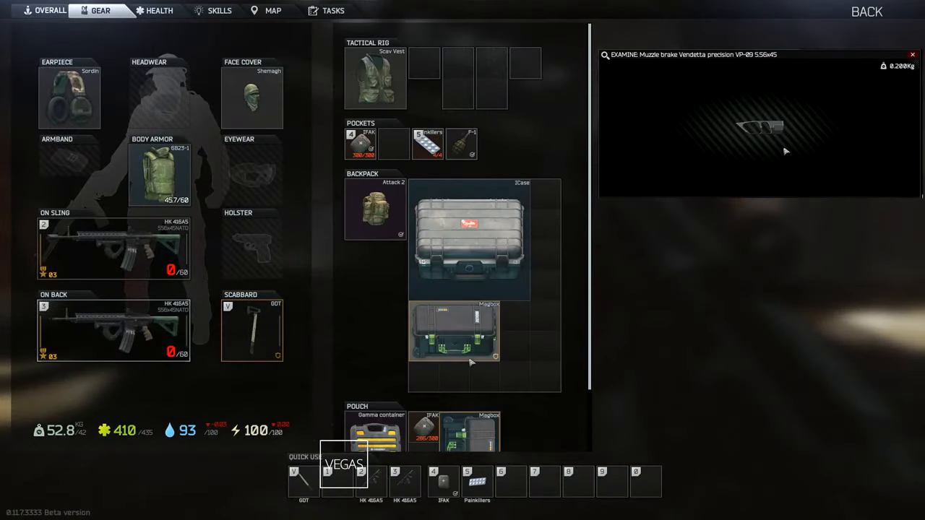